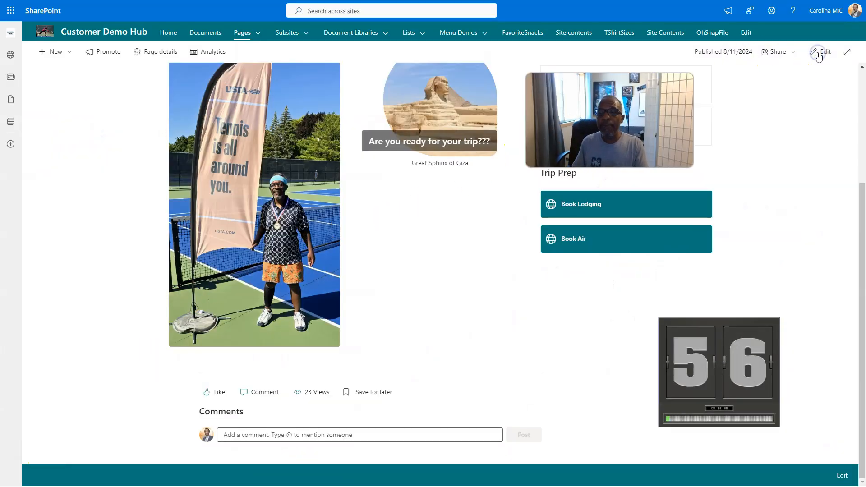
Edit the trip page and add a One-third right section above the existing content.
left_click(824, 51)
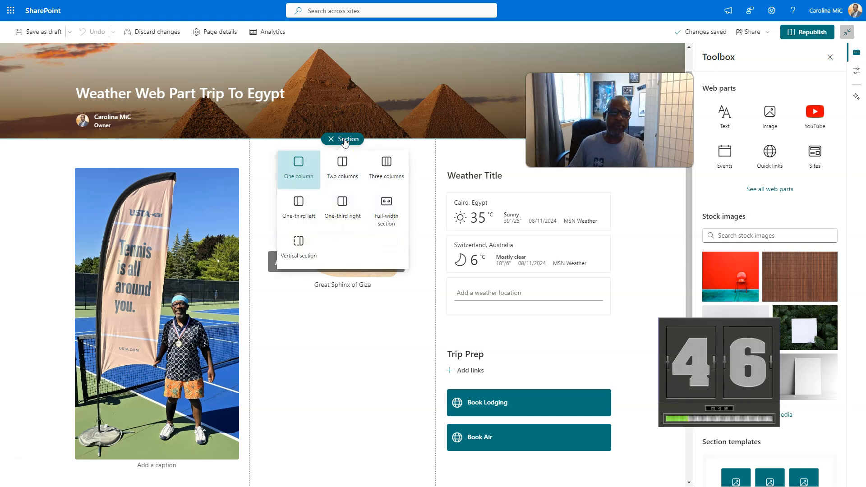
mouse_move(340, 206)
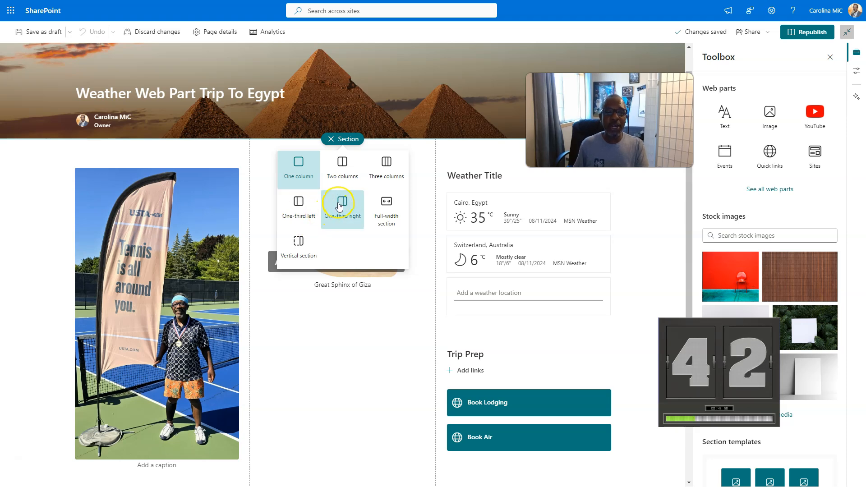
left_click(341, 204)
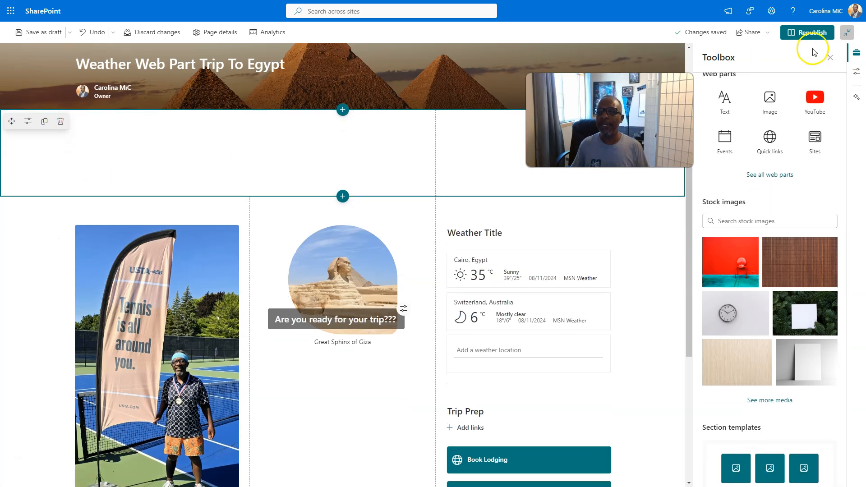
mouse_move(811, 32)
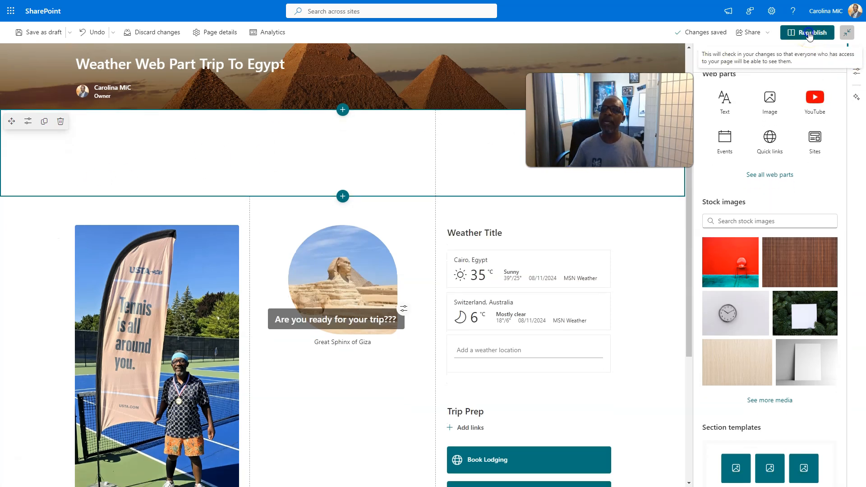
Republish the page, then re-edit it and save it as a draft.
left_click(810, 32)
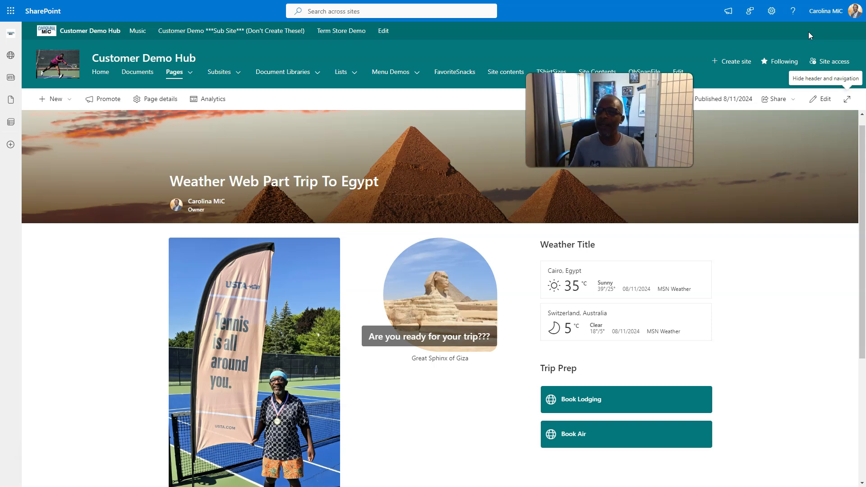
left_click(819, 100)
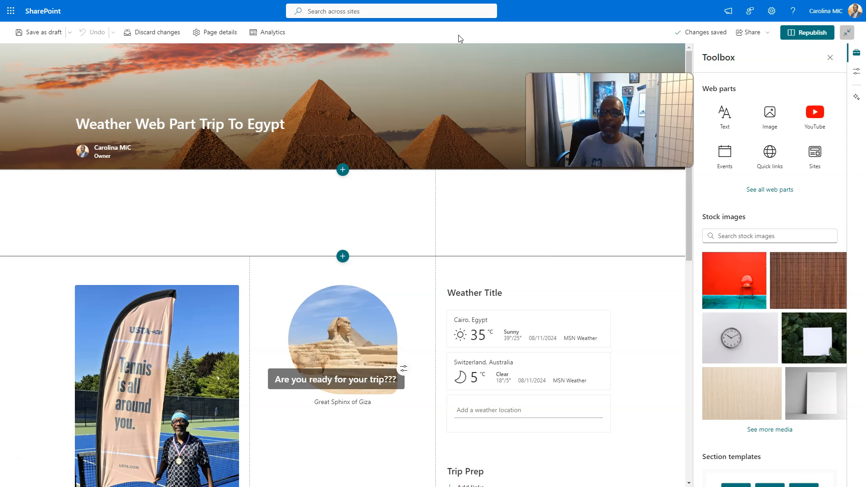
mouse_move(807, 32)
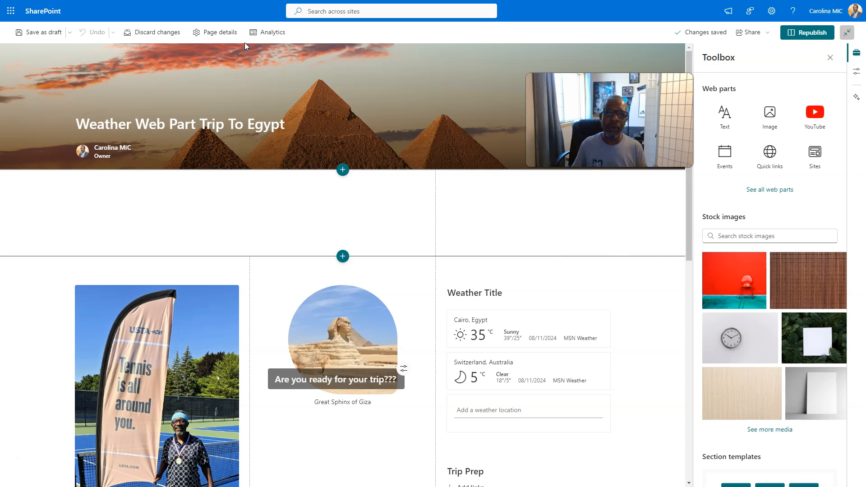
scroll("down", 3)
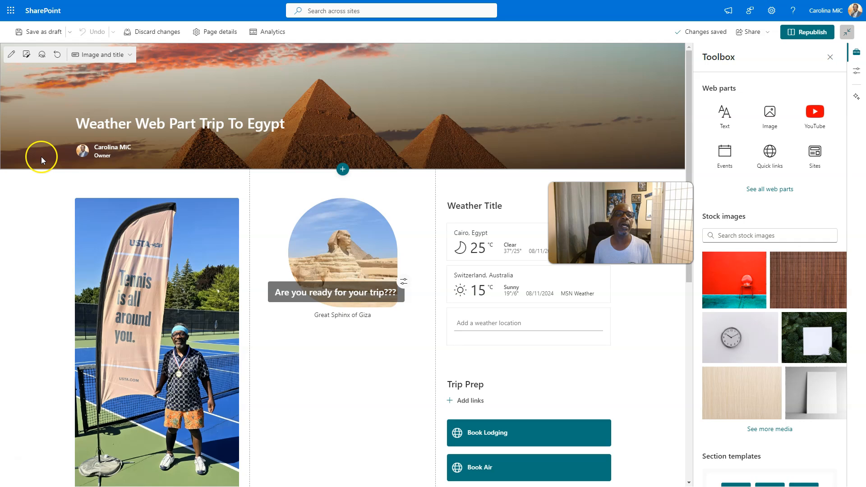
left_click(43, 32)
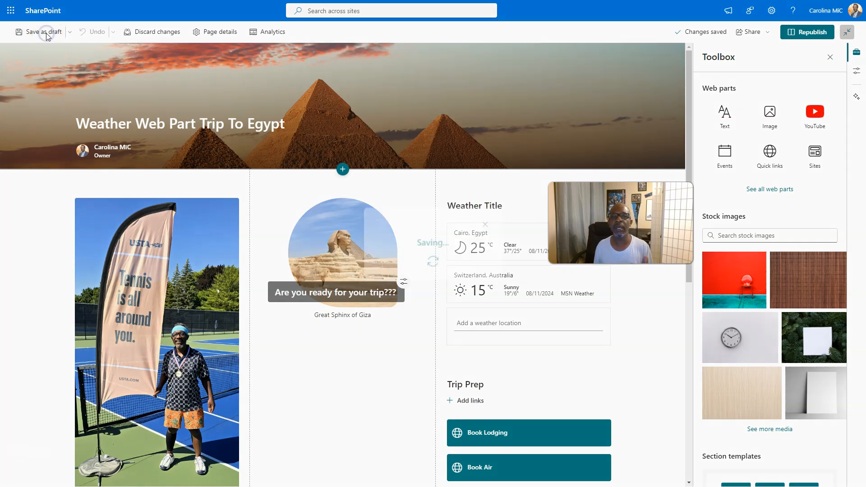
left_click(43, 32)
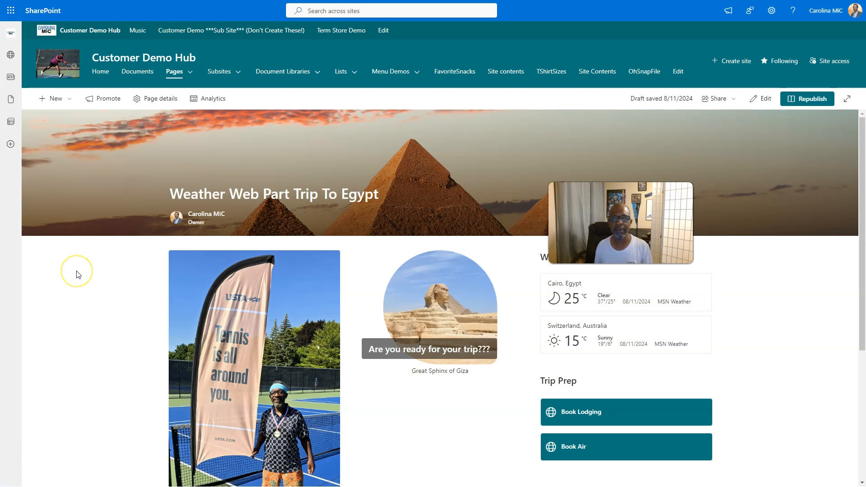
Return to edit mode and select the empty section above the content.
left_click(760, 99)
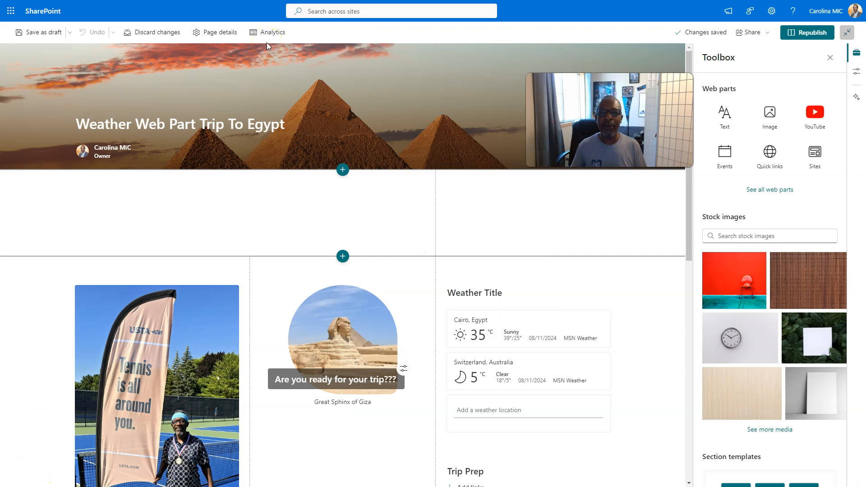
mouse_move(825, 90)
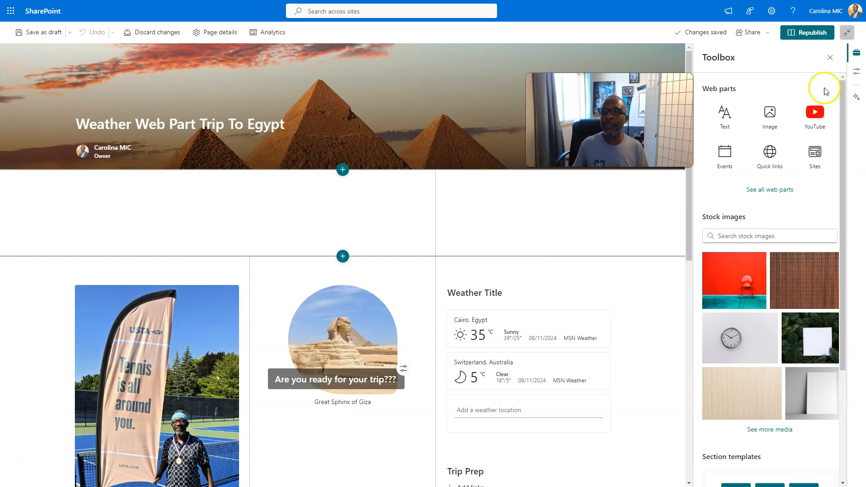
left_click(807, 33)
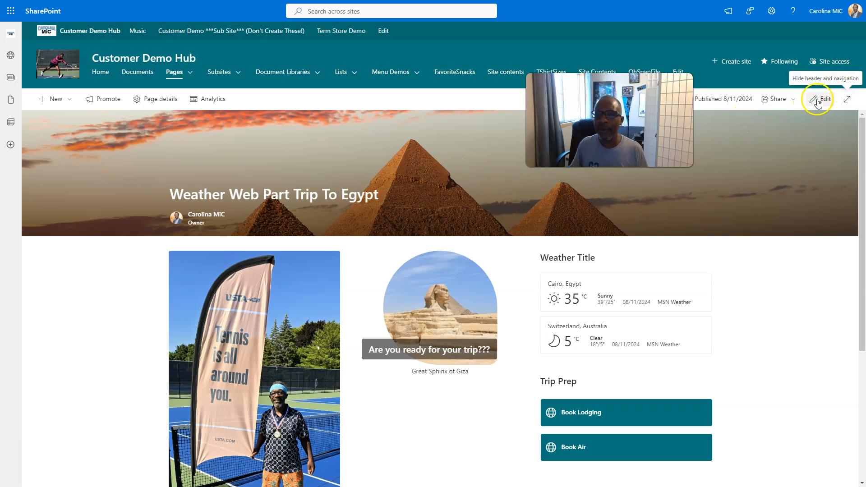
left_click(817, 99)
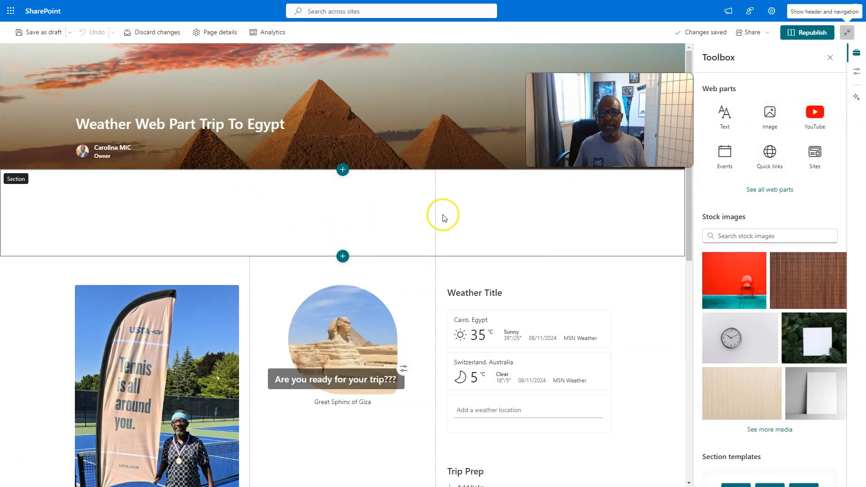
mouse_move(451, 212)
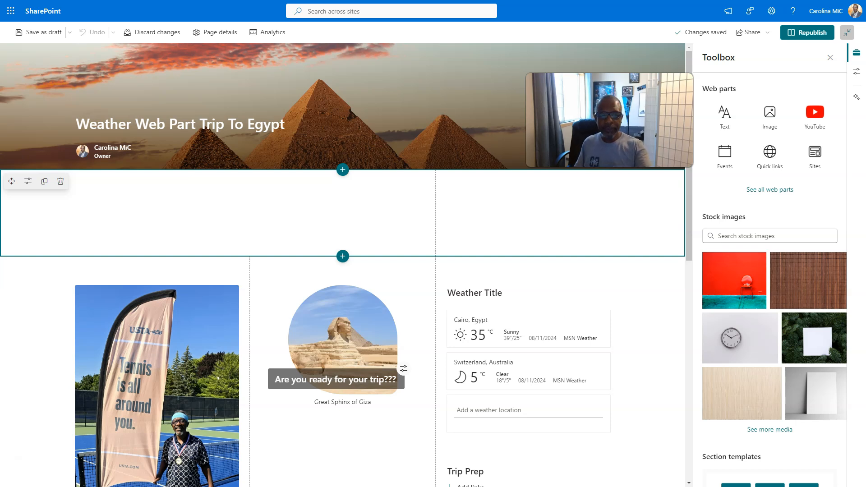
mouse_move(9, 224)
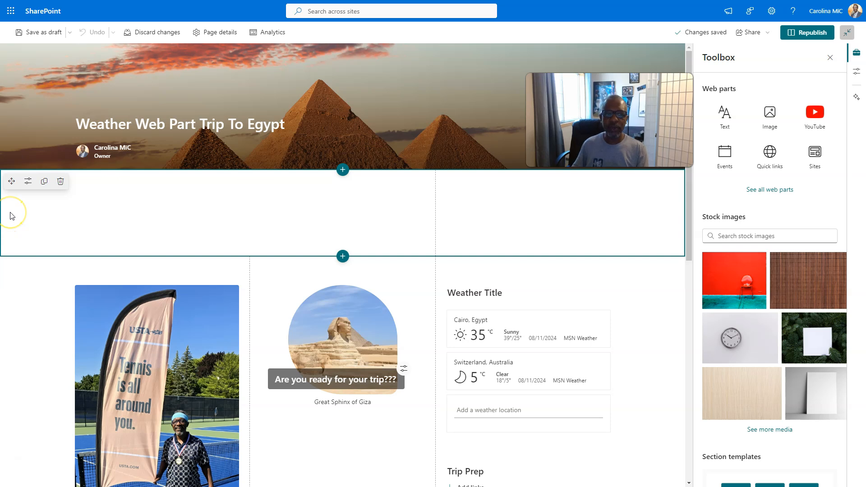
mouse_move(108, 213)
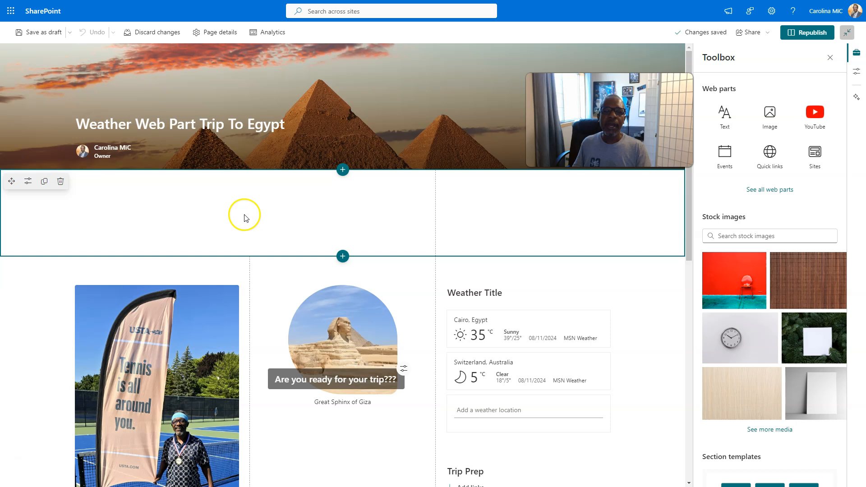
mouse_move(316, 212)
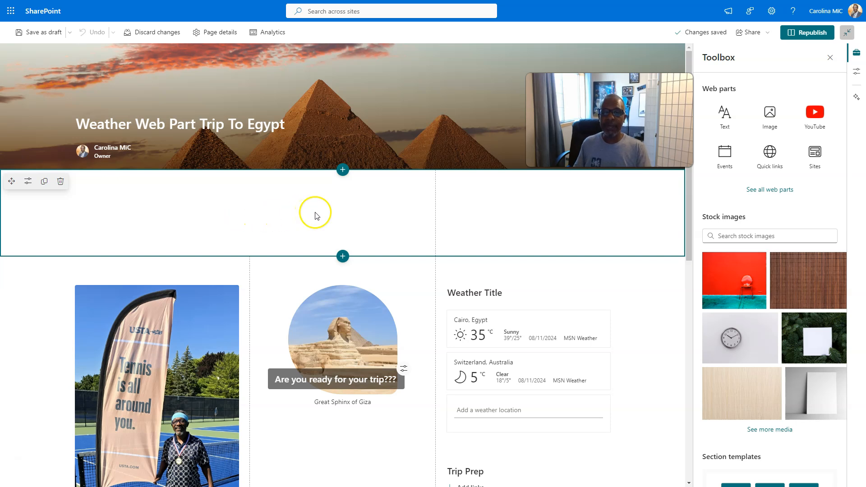
mouse_move(336, 209)
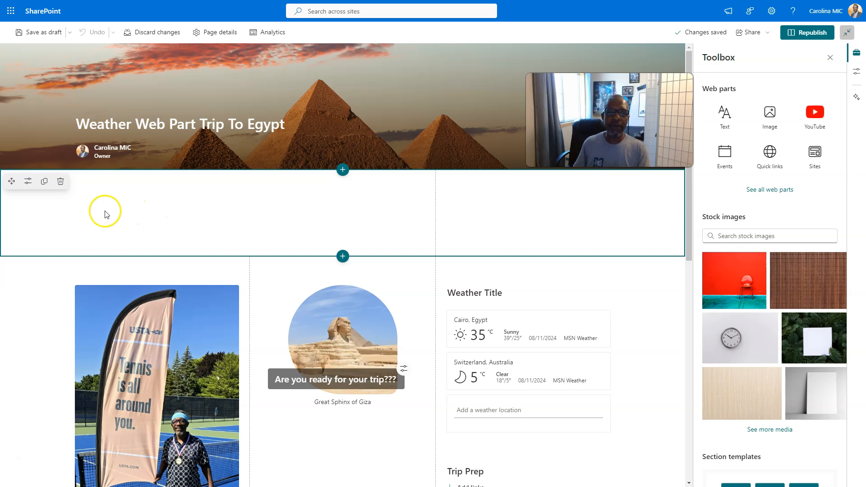
left_click(185, 157)
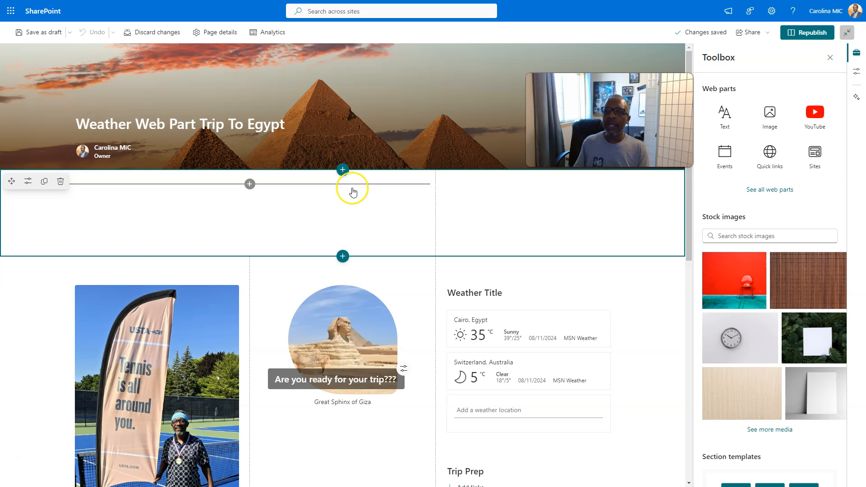
mouse_move(366, 189)
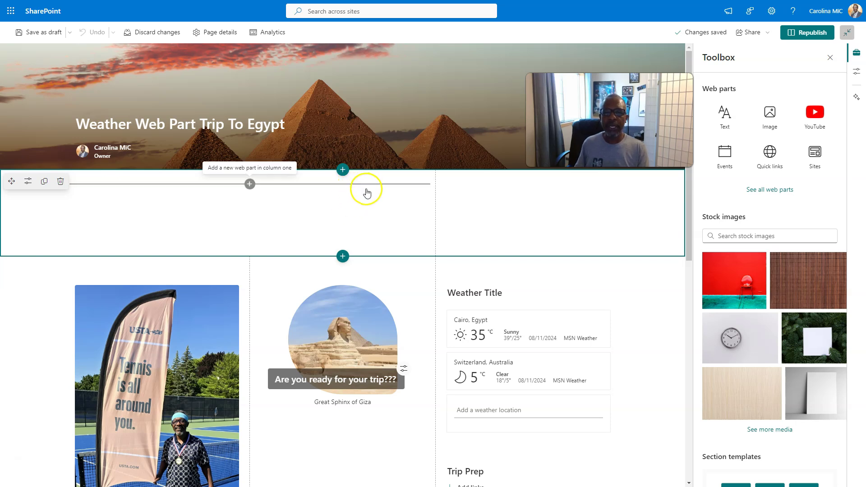
mouse_move(346, 204)
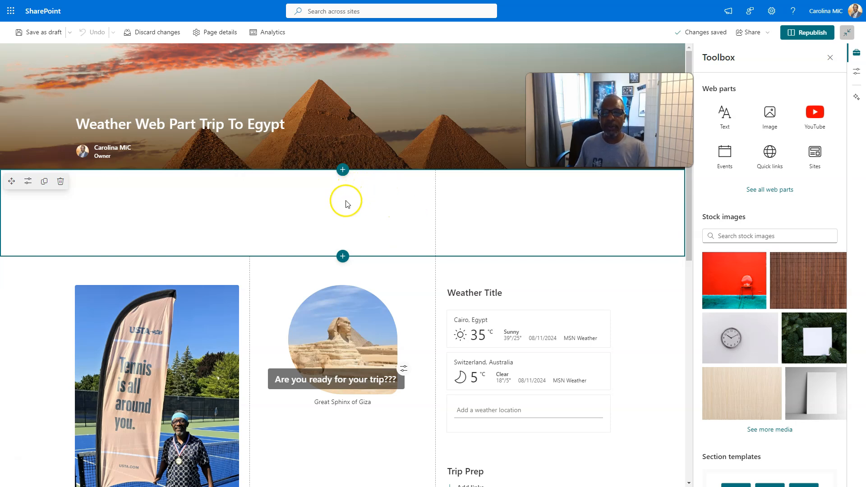
mouse_move(264, 209)
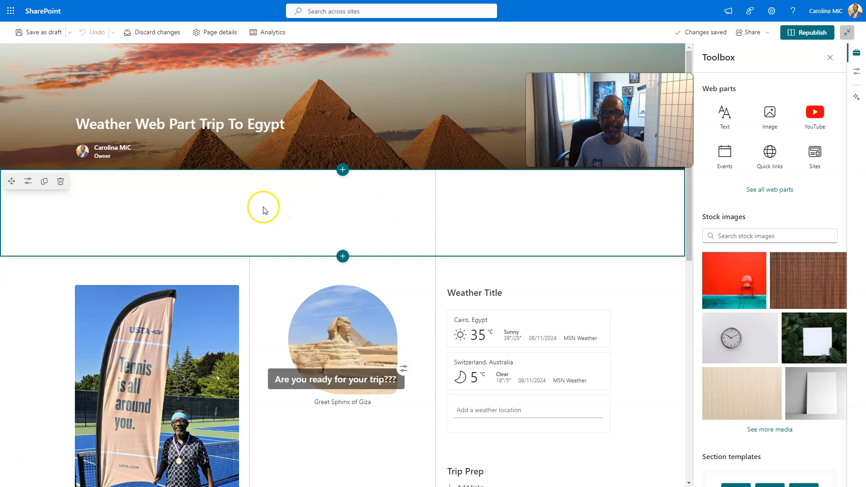
mouse_move(374, 238)
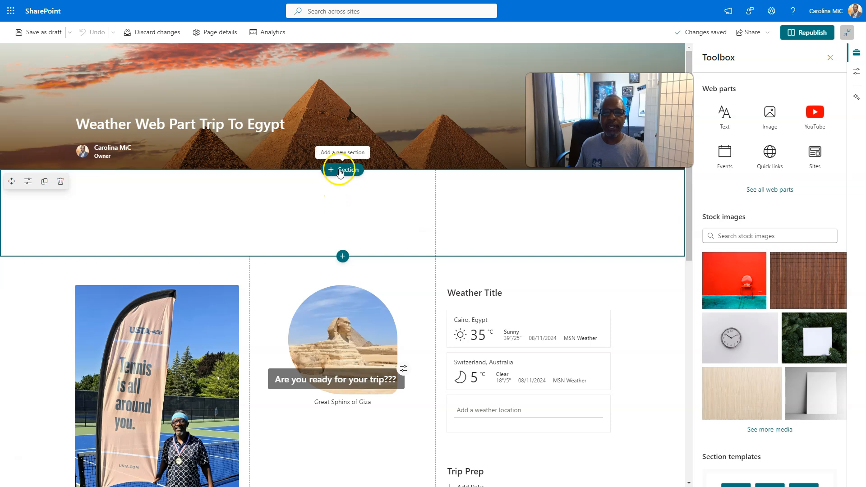
mouse_move(61, 180)
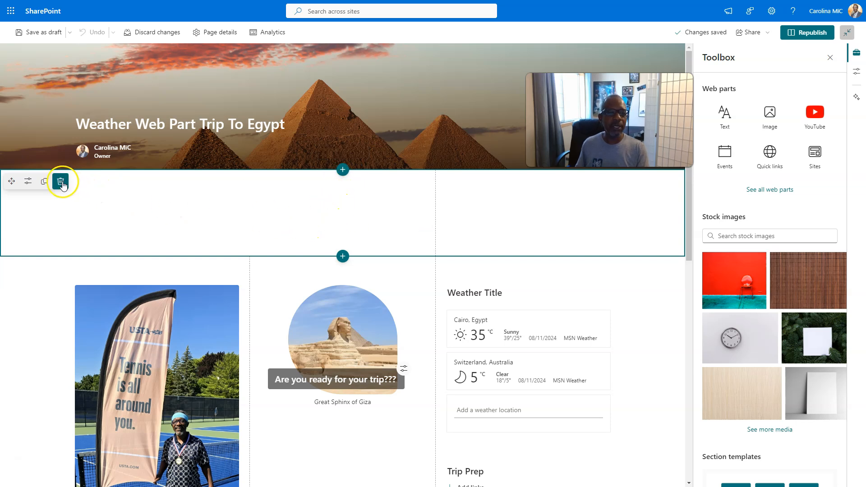
Delete the empty top section and add a fresh section above the content.
left_click(59, 181)
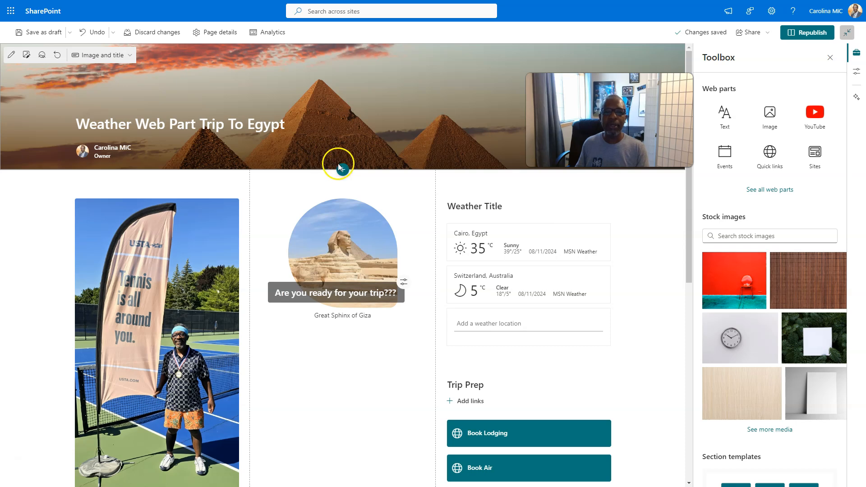
left_click(345, 170)
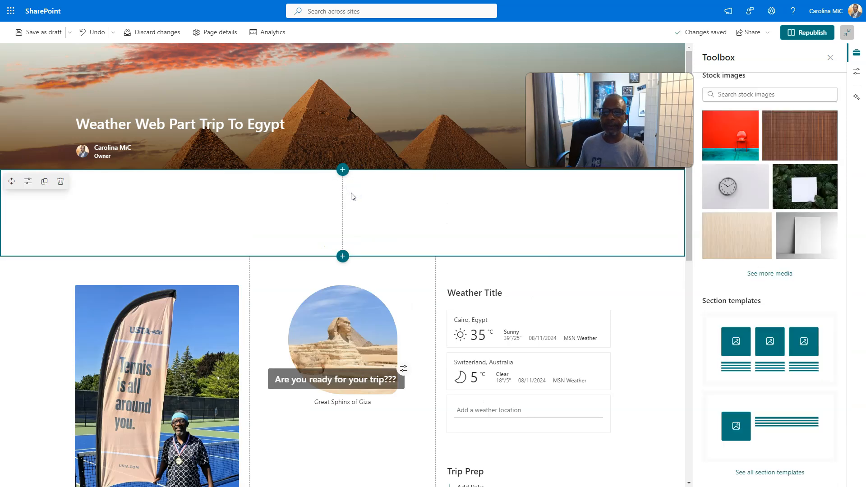
Add another empty section below the existing content.
scroll("down", 3)
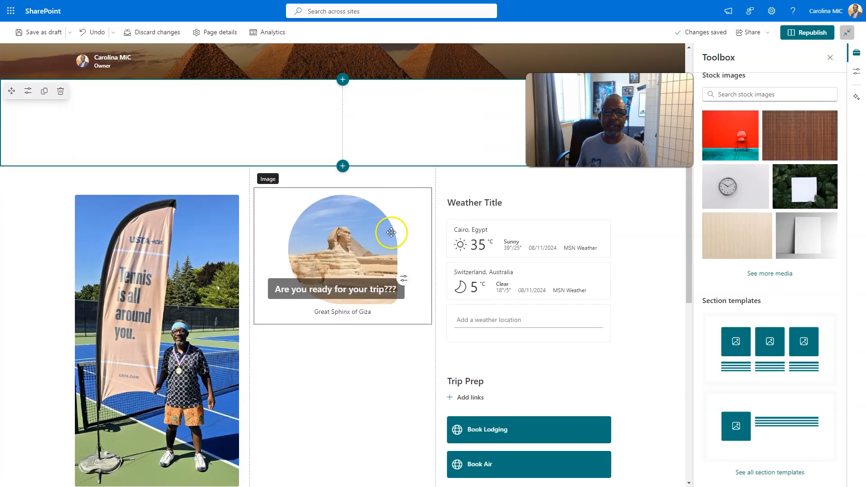
scroll("down", 3)
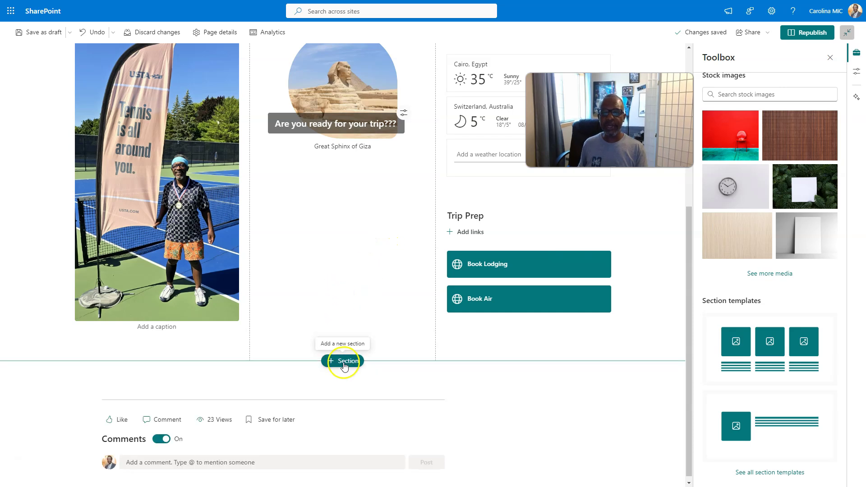
left_click(342, 361)
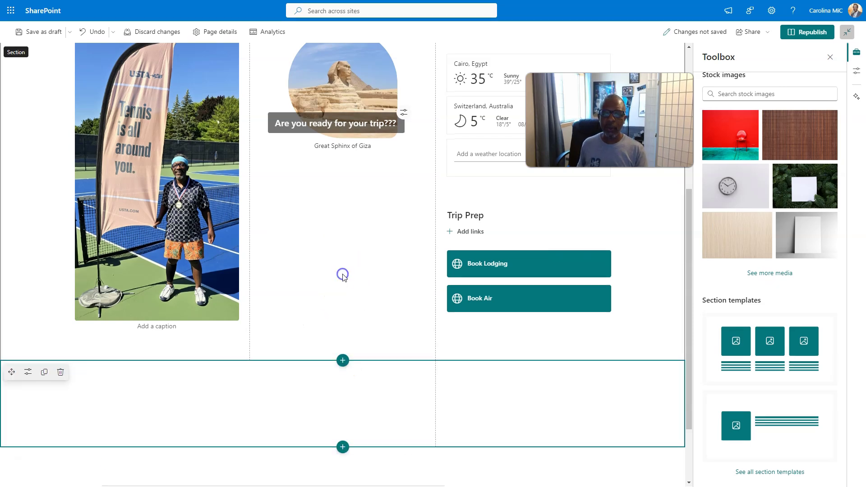